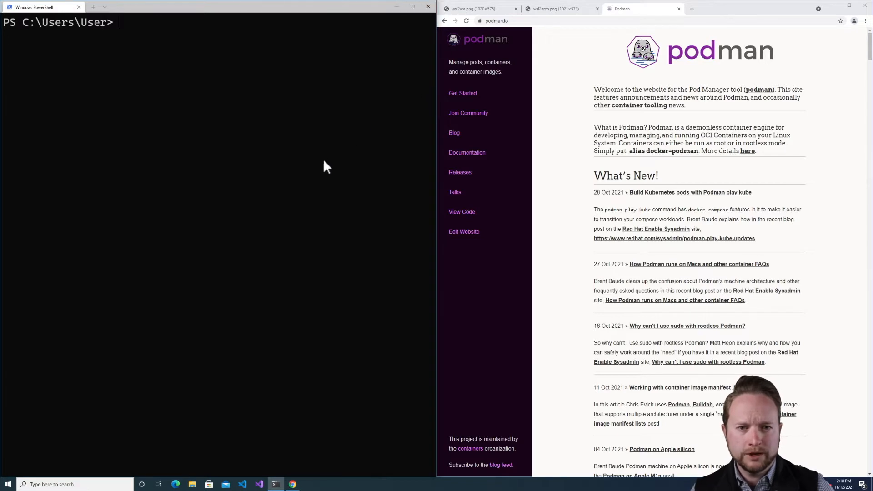
mouse_move(278, 180)
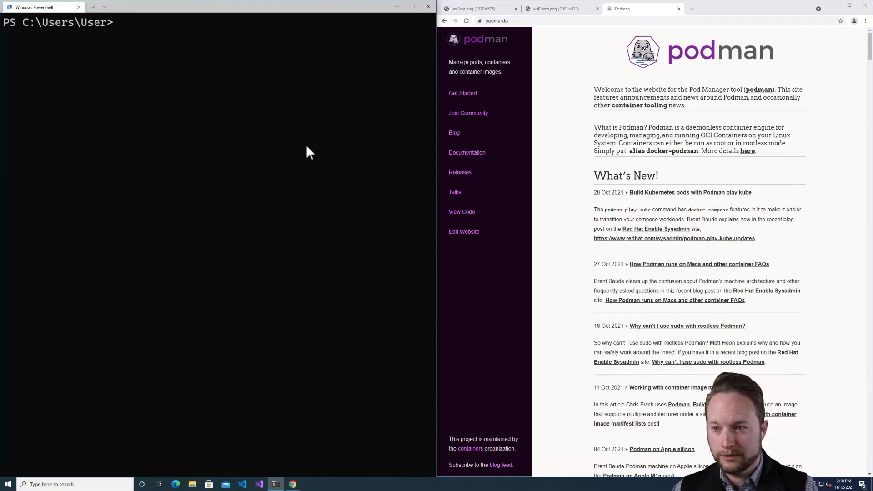
Initialise a Podman machine from the Fedora 35 image with 'podman machine init --image-path 35'
type("podman machine init")
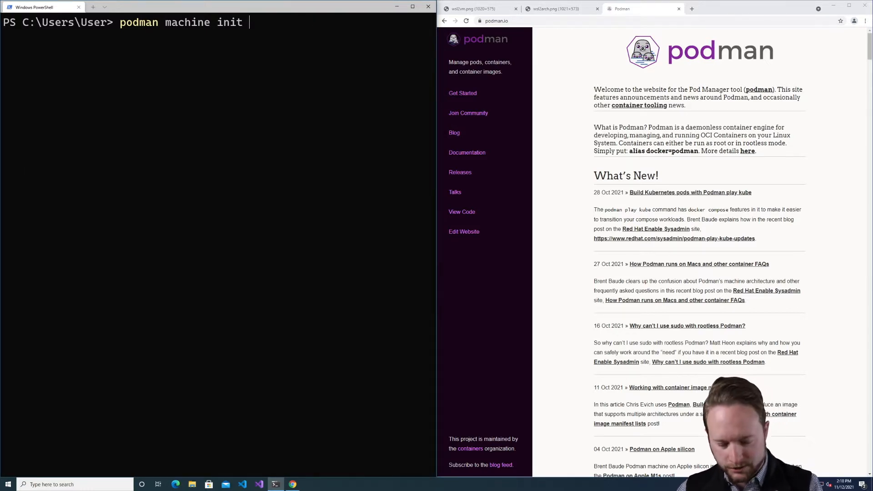
type("--image-path 3")
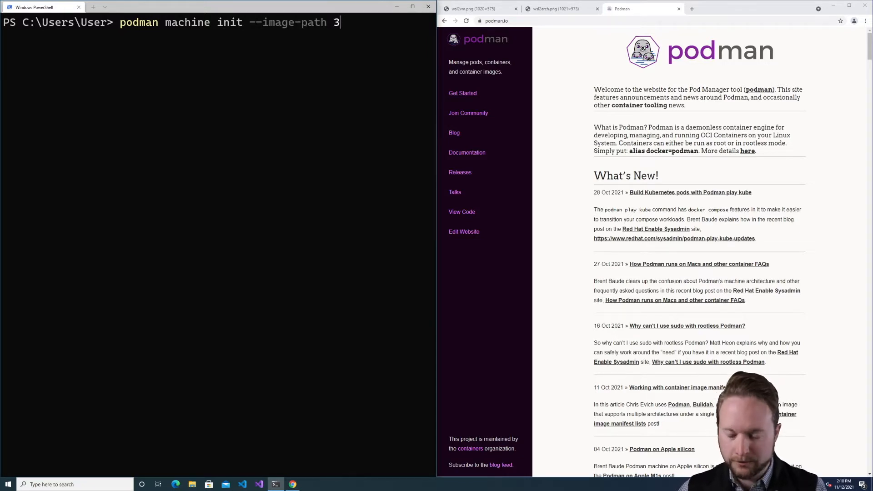
type("5")
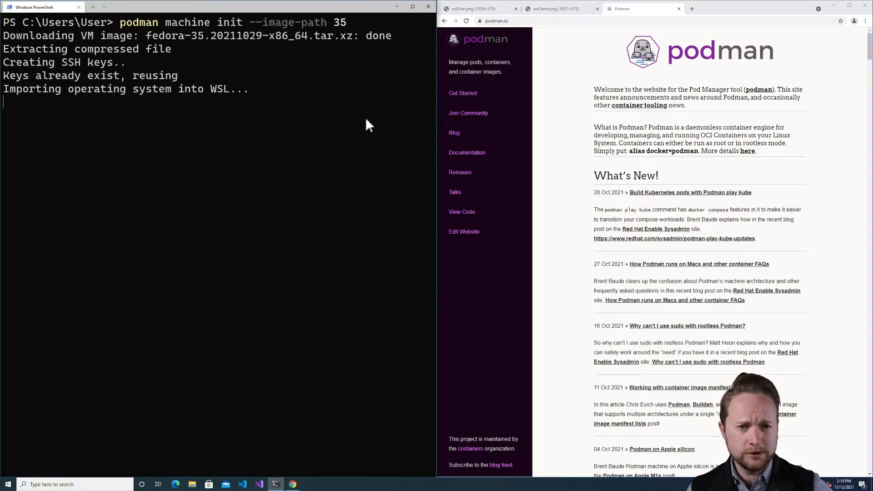
mouse_move(554, 8)
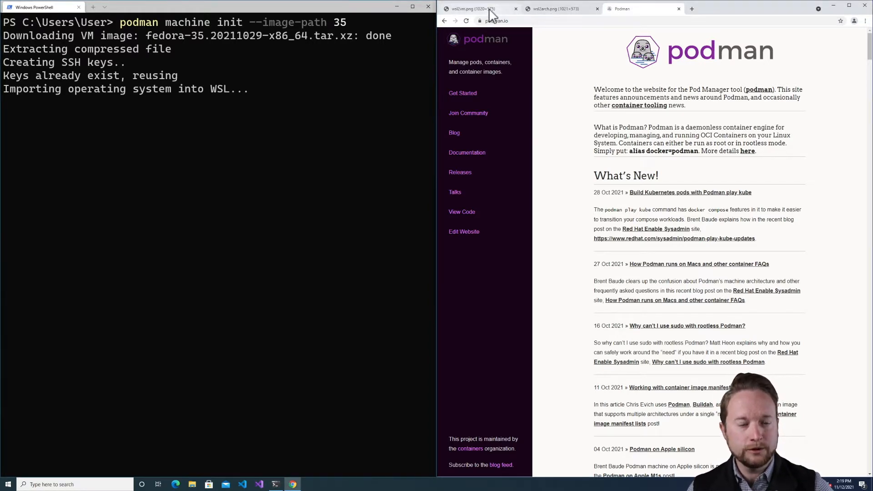
Show the wsl2vm.png WSL 2 architecture overview image in Chrome
left_click(477, 8)
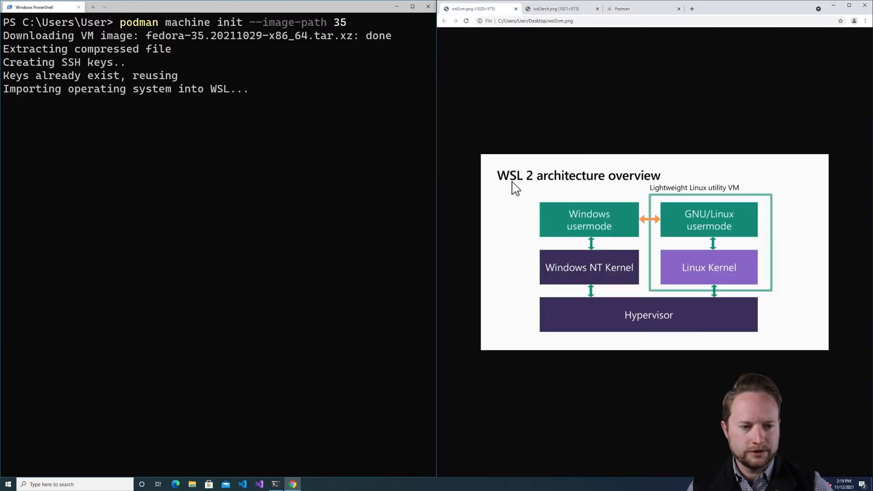
mouse_move(491, 208)
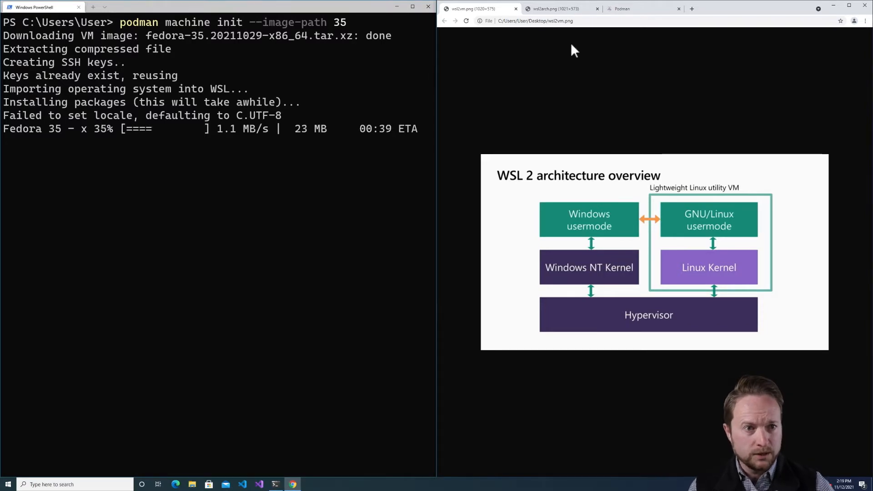
Display the complete wsl2arch.png WSL 2 architecture diagram in Chrome
left_click(554, 9)
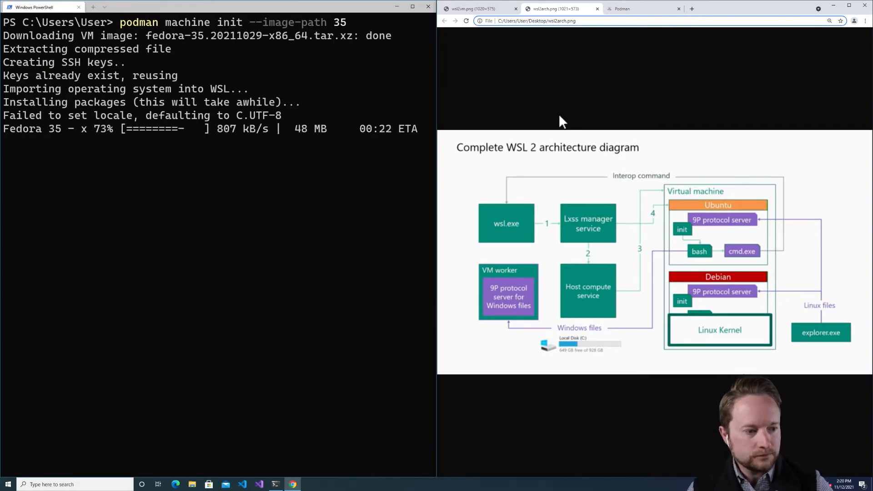
mouse_move(744, 225)
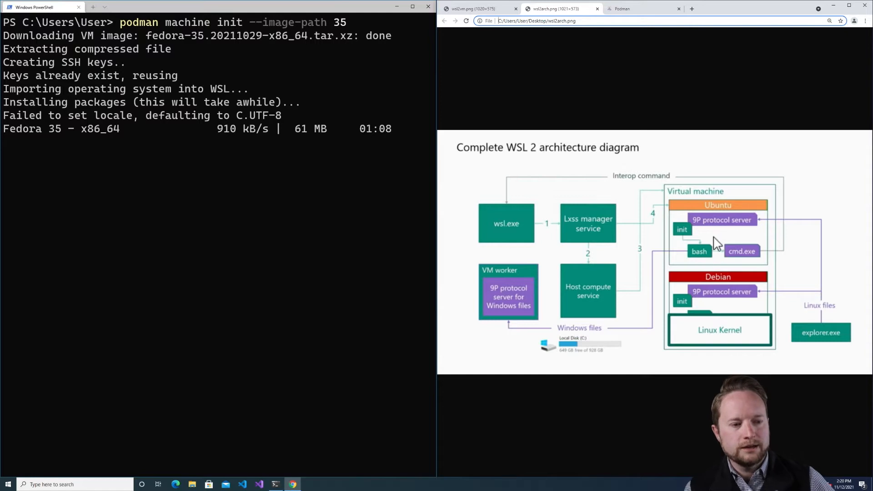
mouse_move(677, 236)
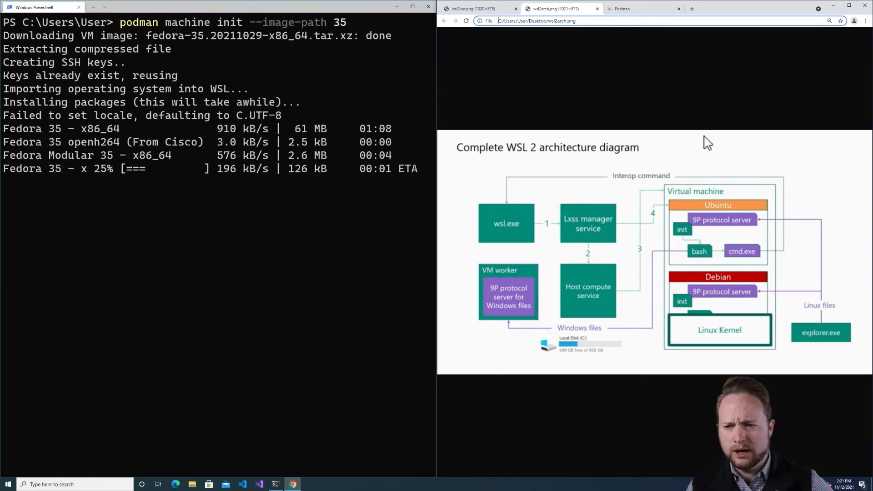
mouse_move(699, 305)
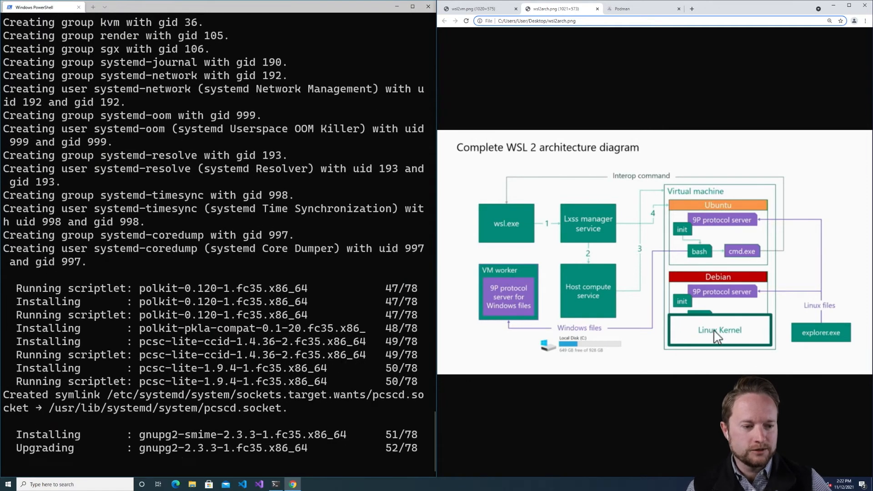
Scroll the PowerShell package installation output until it reports Complete!
scroll("down", 3)
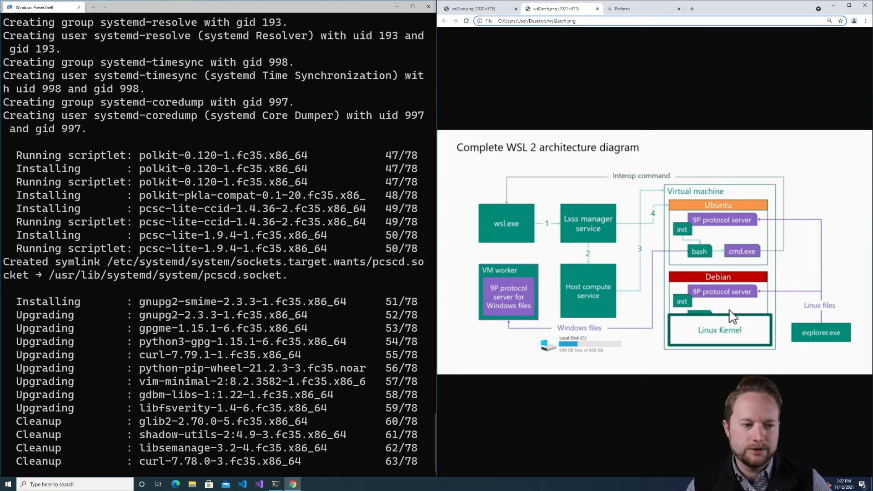
scroll("down", 3)
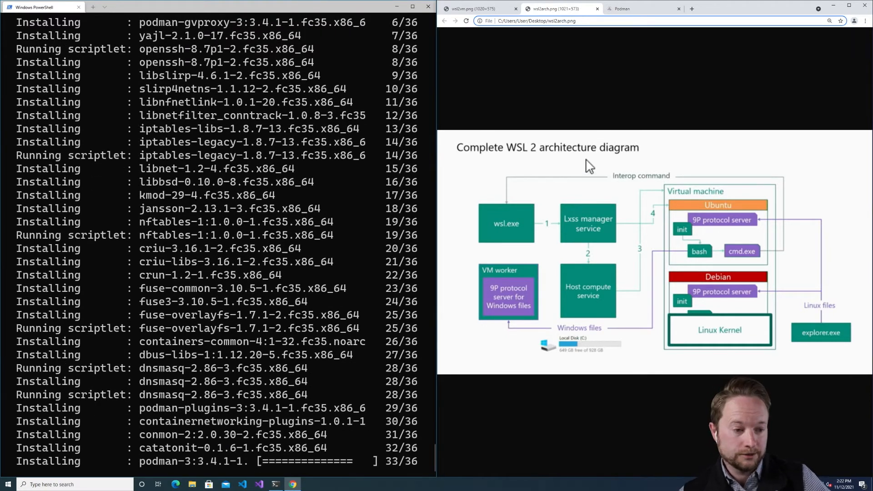
scroll("down", 3)
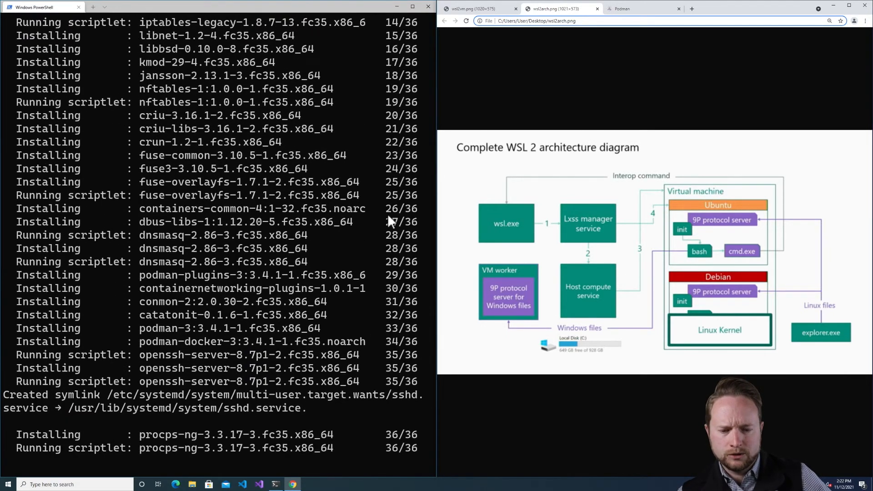
scroll("down", 3)
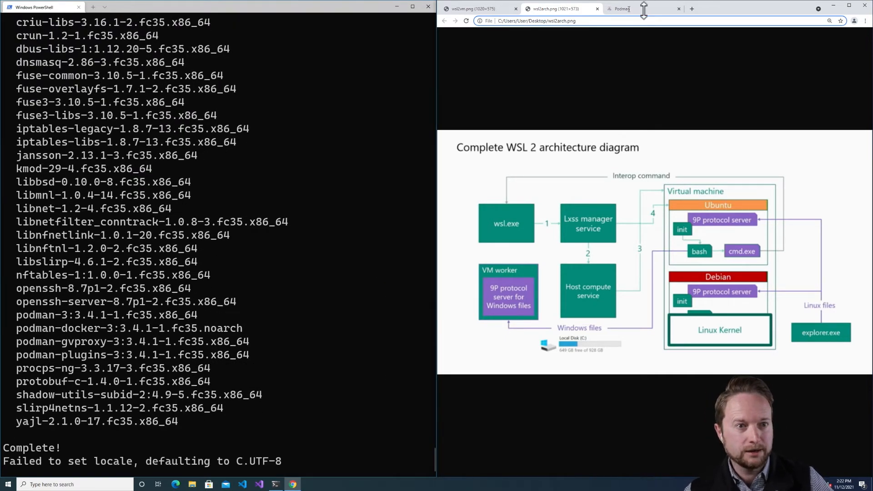
Return to the Podman website and start podman-machine-default with 'podman machine start'
left_click(622, 8)
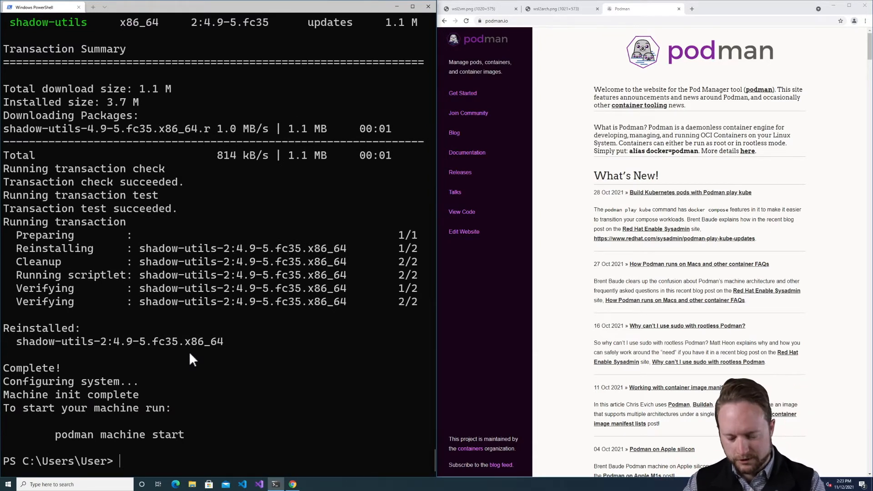
type("p")
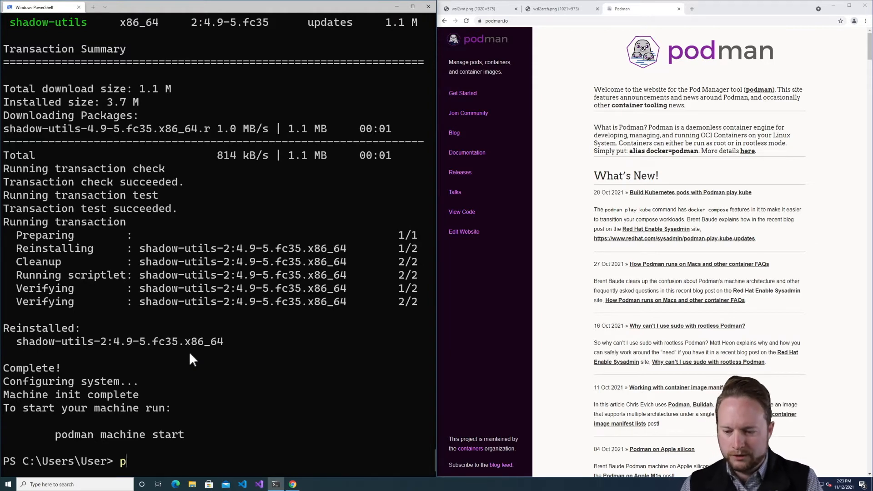
type("odman machine start")
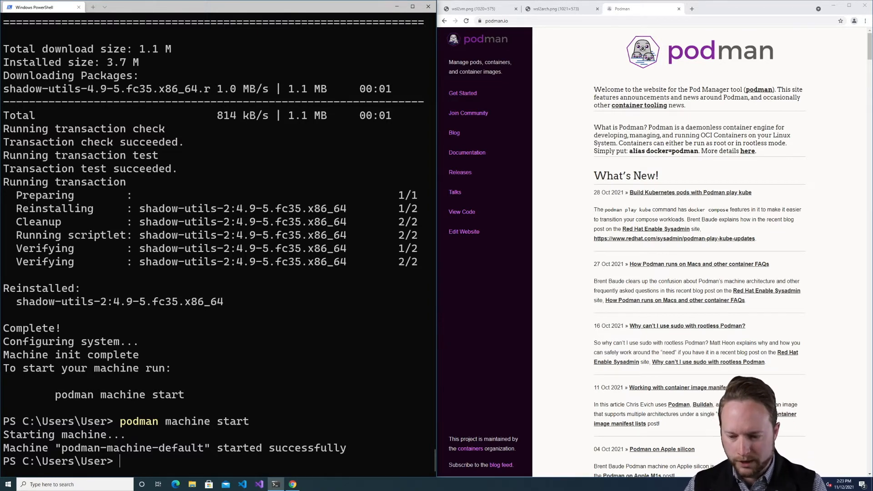
Check 'podman info', then run ubi8-micro date to print the date
type("p")
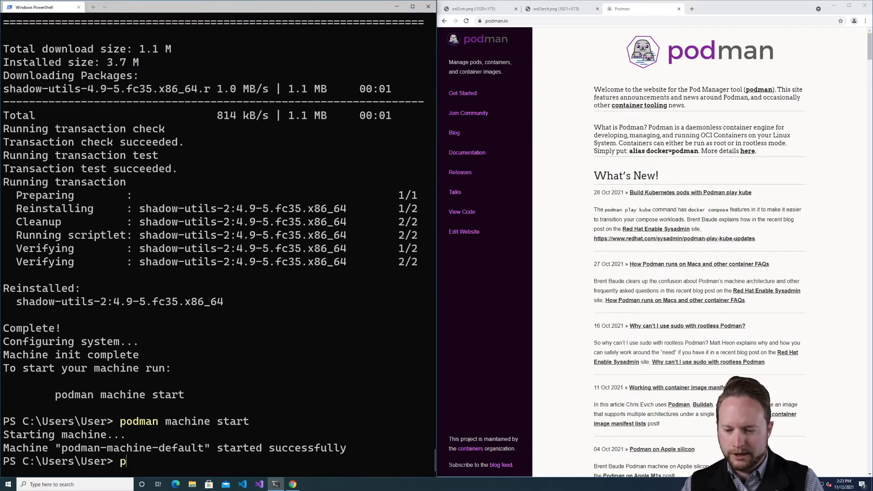
type("odman info")
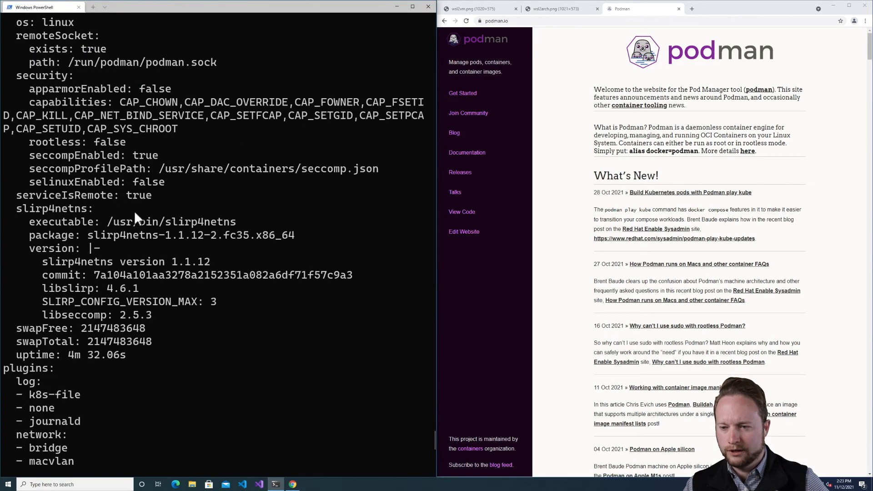
scroll("down", 3)
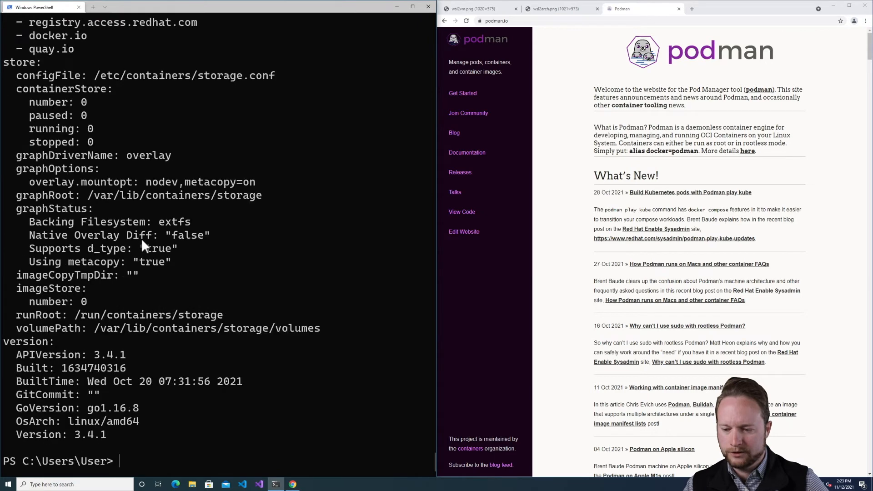
mouse_move(161, 412)
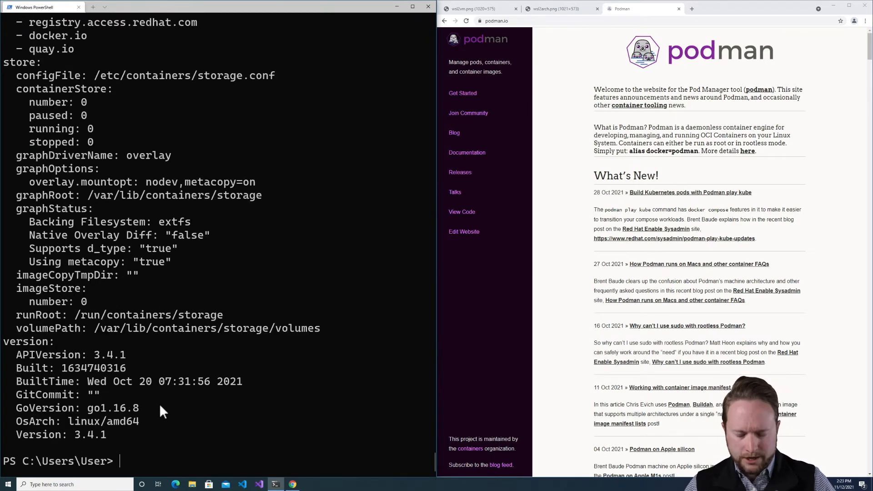
type("podman run bi")
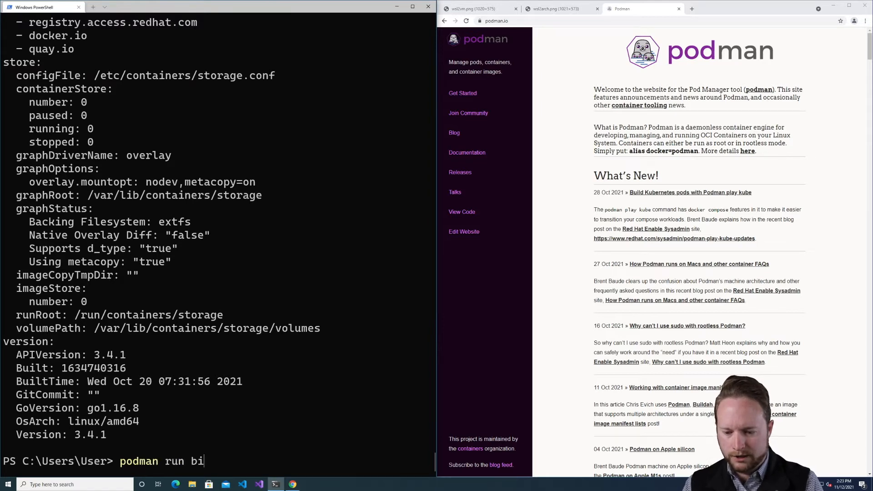
type("ubit")
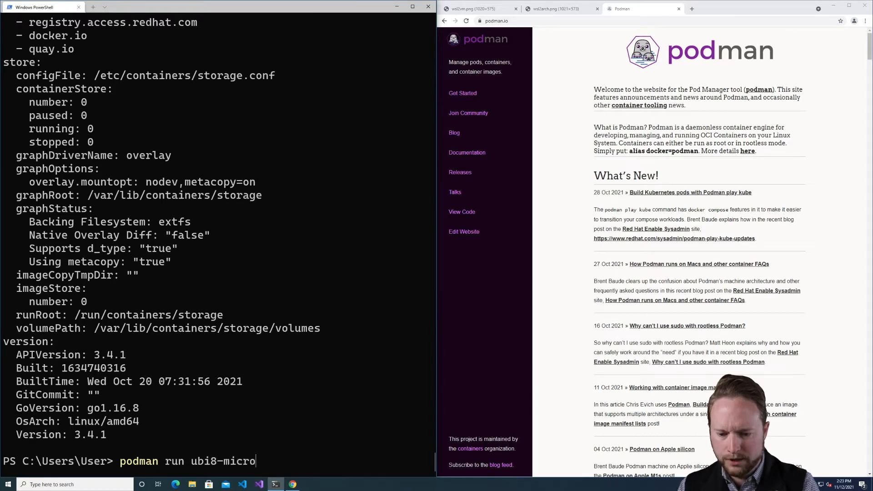
type("date")
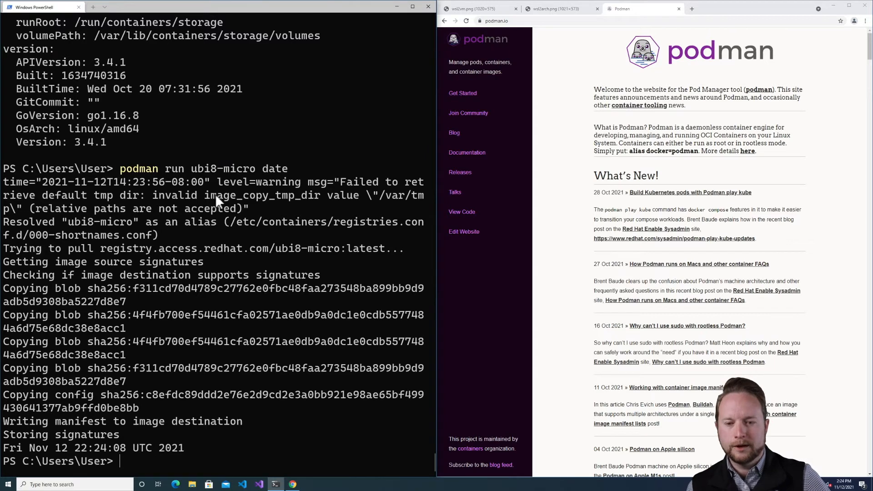
mouse_move(254, 204)
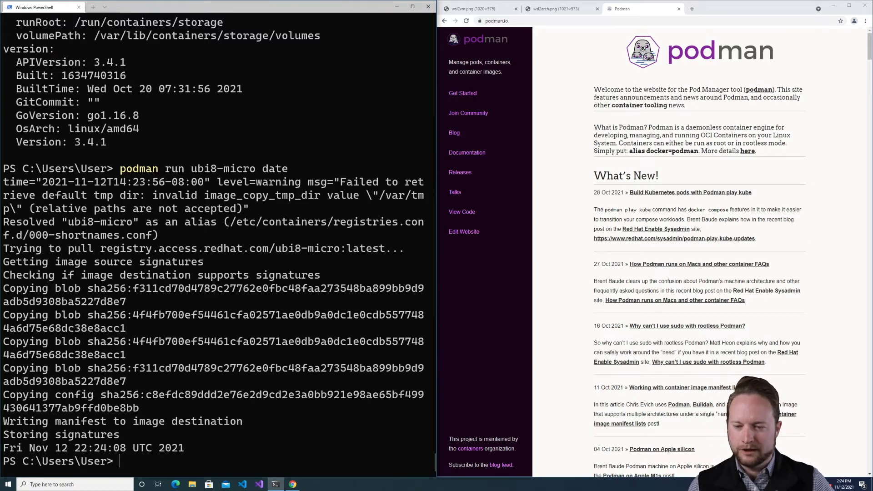
mouse_move(214, 205)
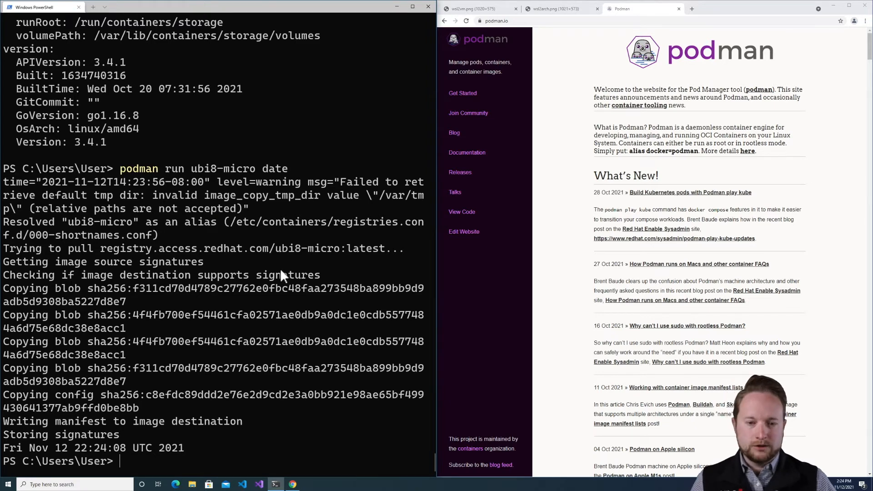
mouse_move(265, 348)
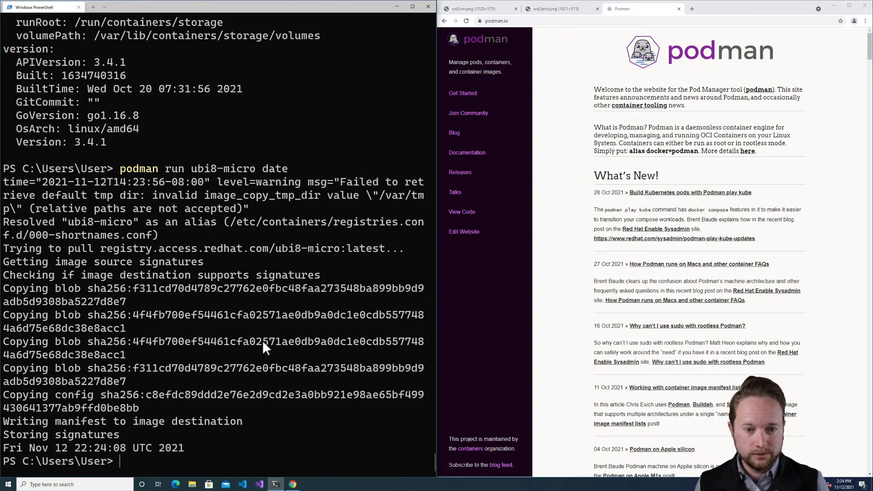
Edit the recalled command into 'podman run -p 80:80 docker.io/library/httpd'
type("podman run ubi8-micro date")
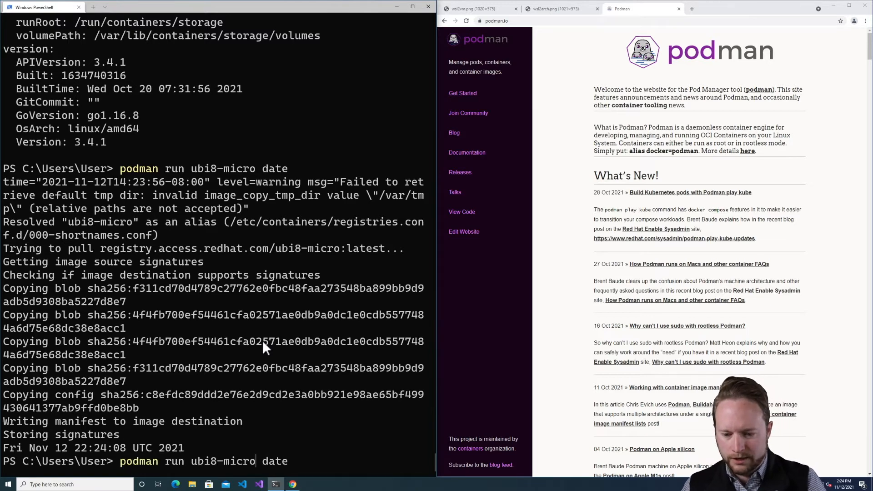
key("Backspace")
type("docke")
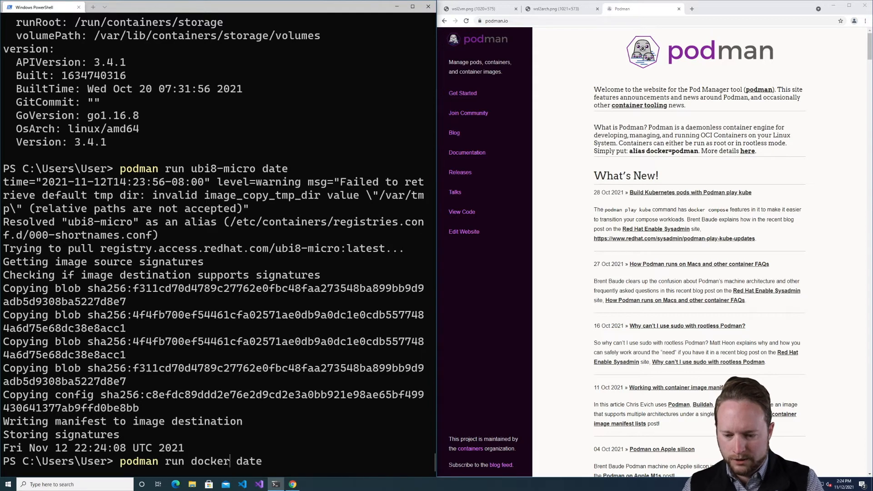
type(".io/library/httpd")
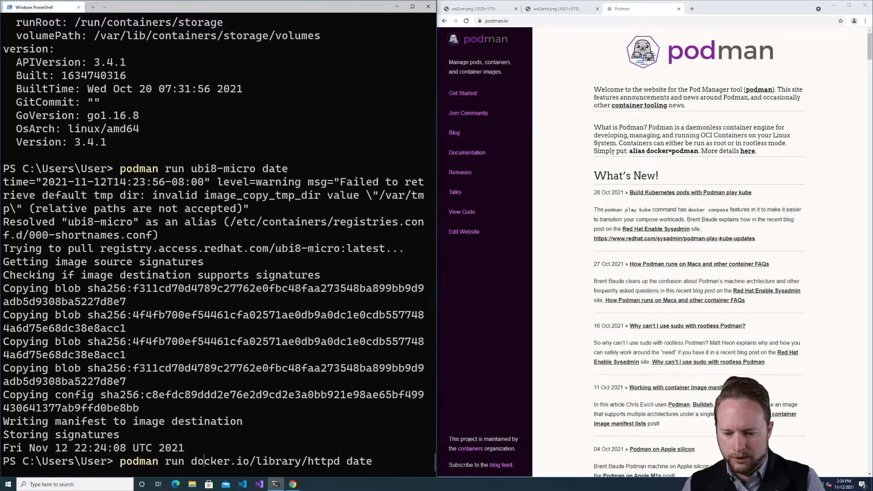
type("-p 80:80")
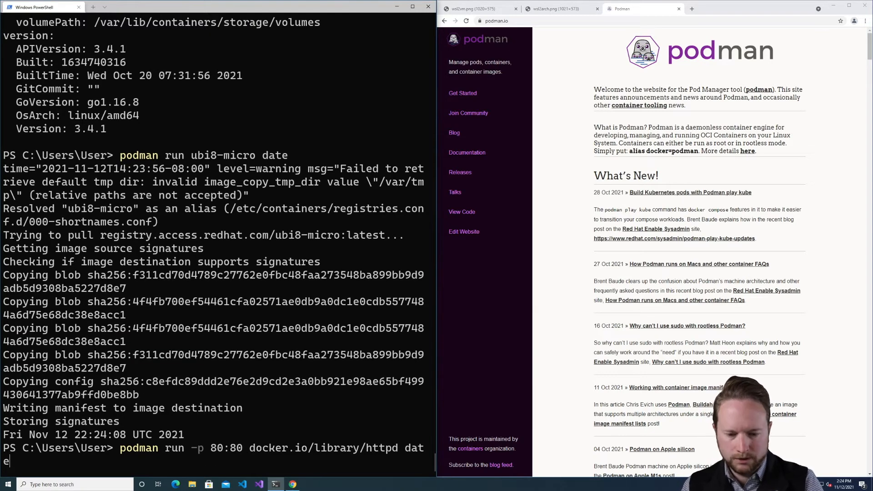
Run the httpd container with port 80:80 and follow Apache 2.4.51 startup logs
key("BackSpace")
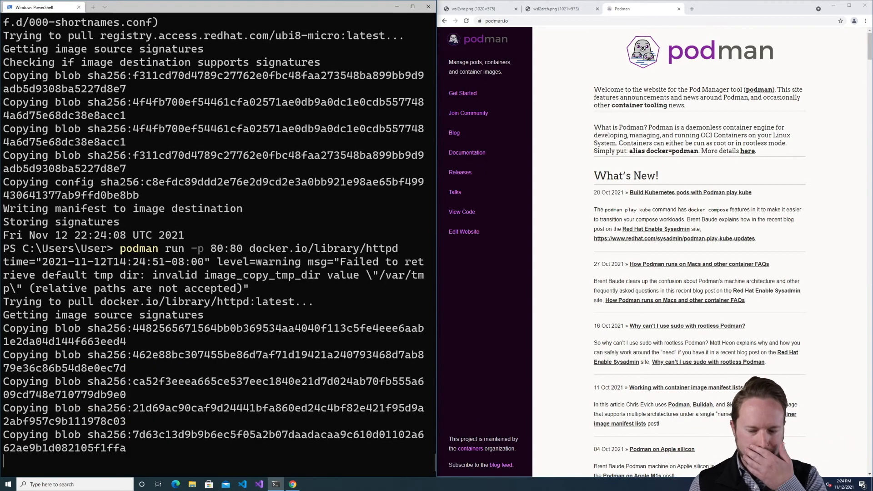
scroll("down", 3)
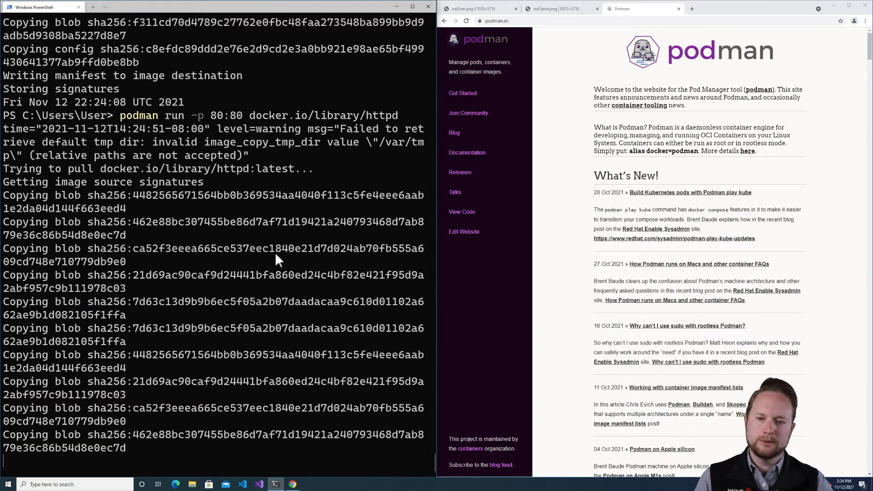
mouse_move(207, 145)
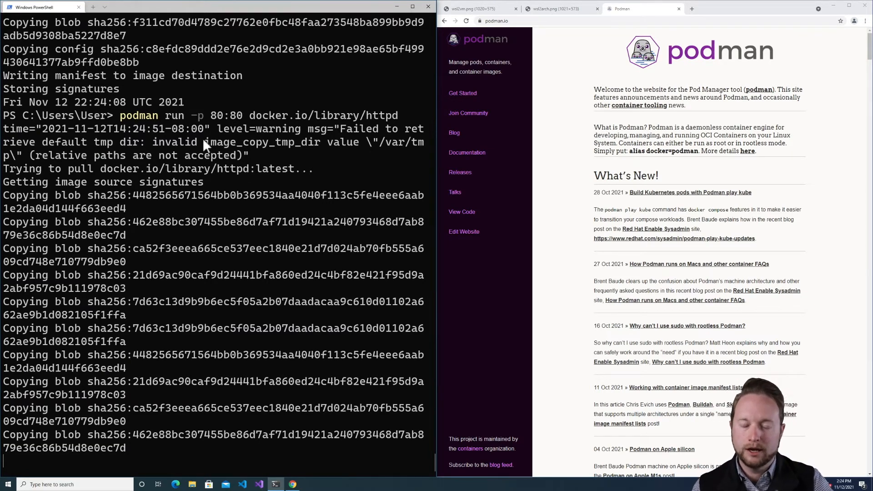
mouse_move(265, 216)
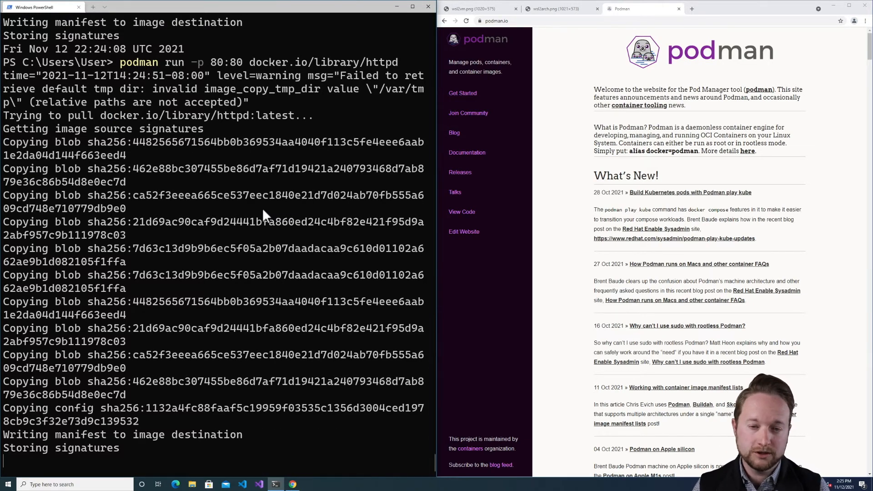
scroll("down", 3)
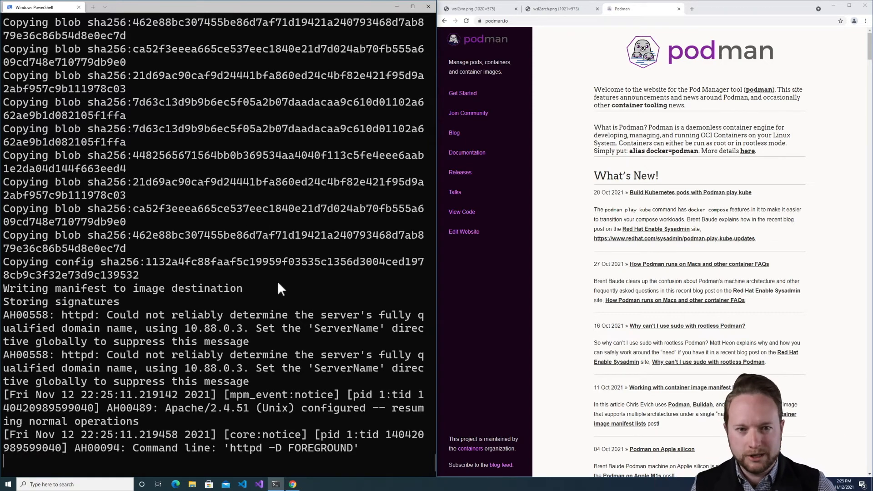
mouse_move(618, 28)
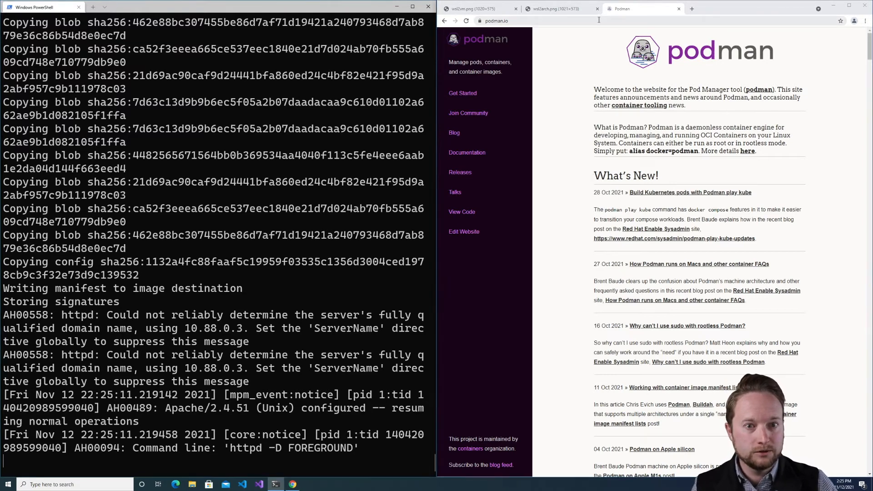
Load localhost in Chrome to see the 'It works!' page
left_click(501, 21)
type("localhost")
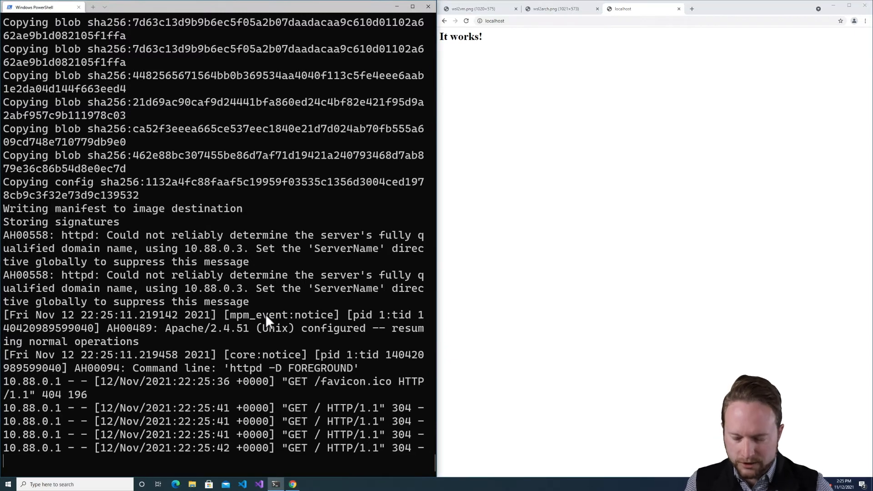
SSH into podman-machine-default with 'podman machine ssh' and run 'systemctl status'
type("podman machine ssh")
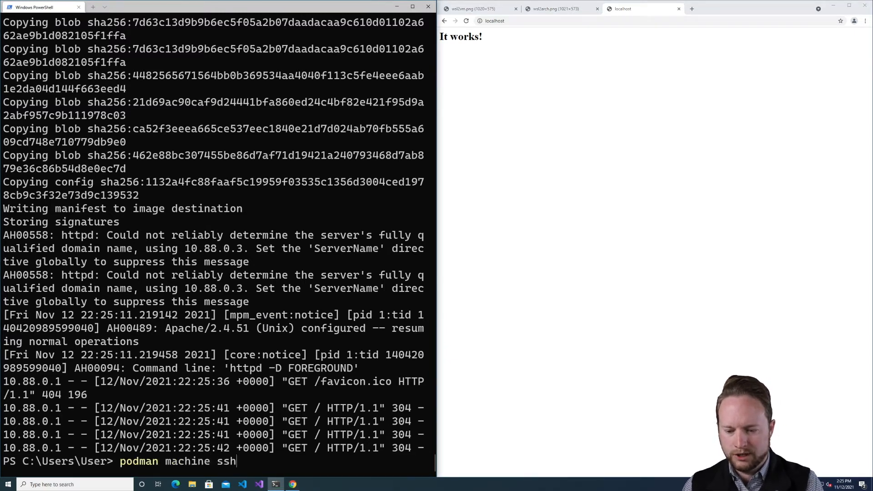
key("enter")
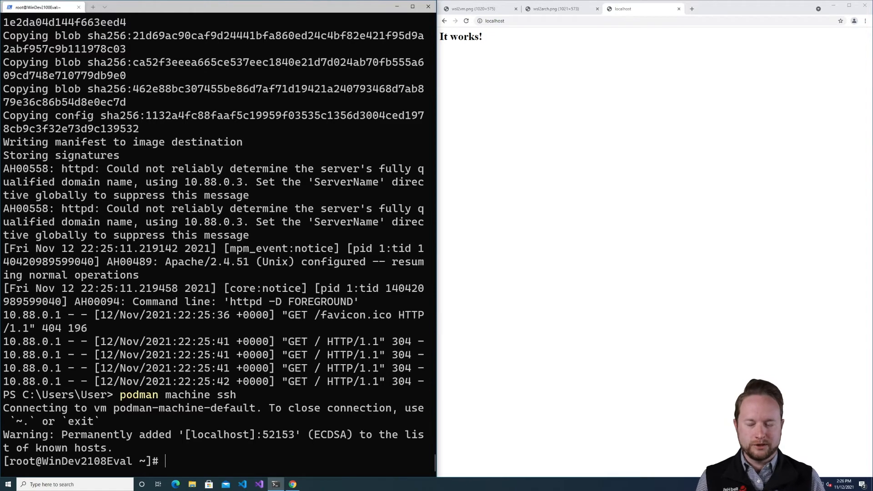
type("systemctl")
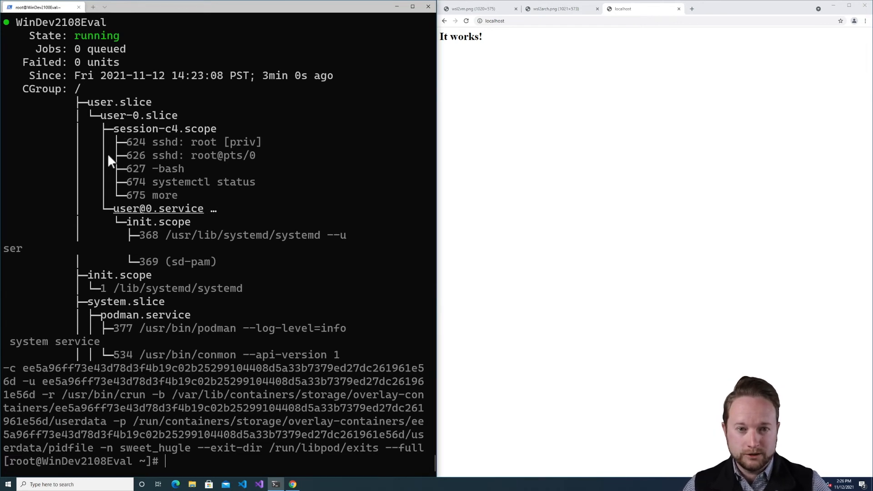
mouse_move(159, 188)
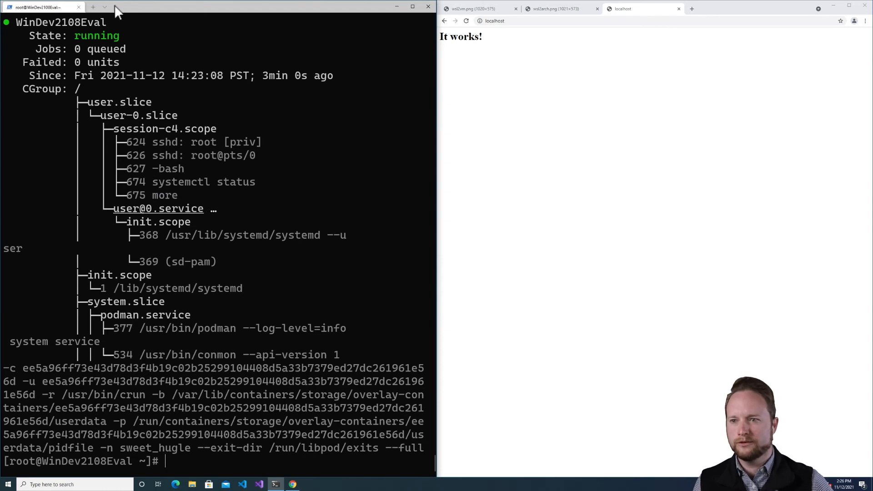
Open Windows Terminal's new-tab profile list offering podman-machine-default
left_click(106, 7)
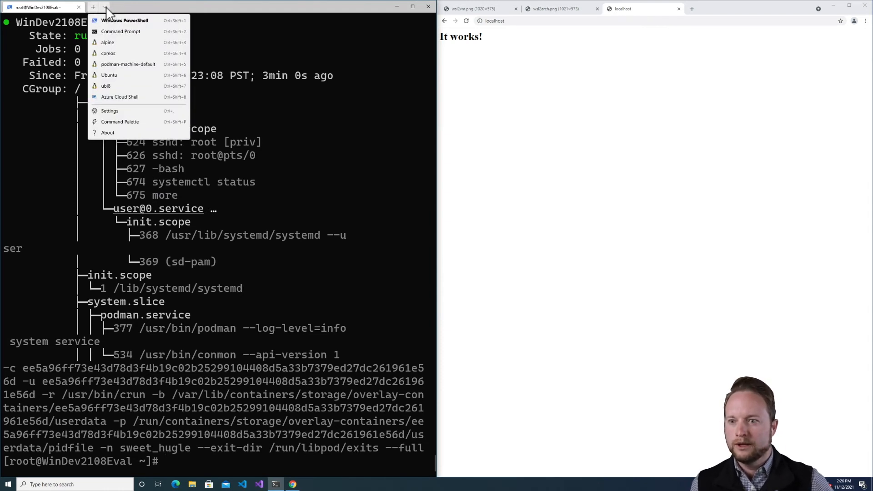
mouse_move(114, 66)
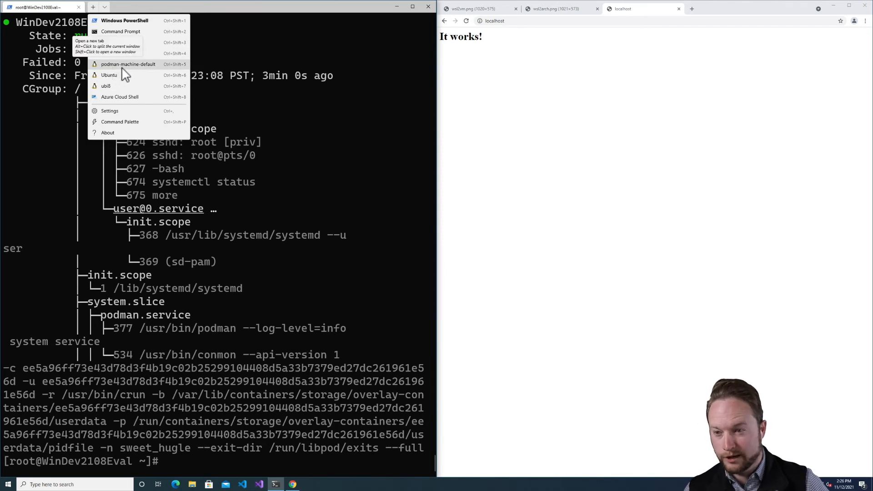
mouse_move(133, 74)
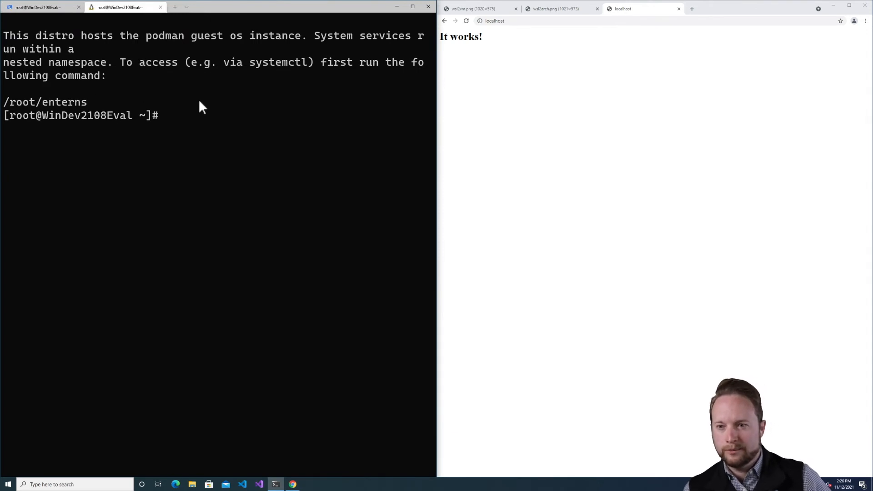
mouse_move(206, 87)
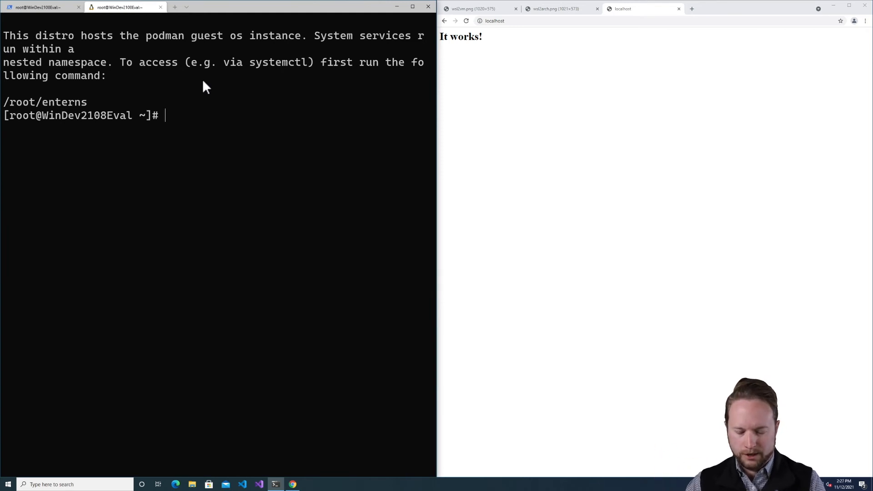
Enter the nested namespace with /root/enterns, then show systemctl status and podman info
type("/")
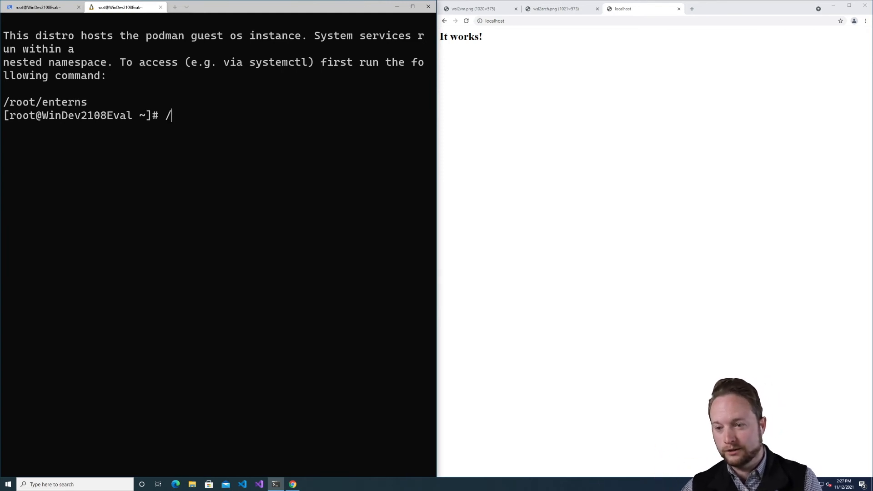
type("root/entern")
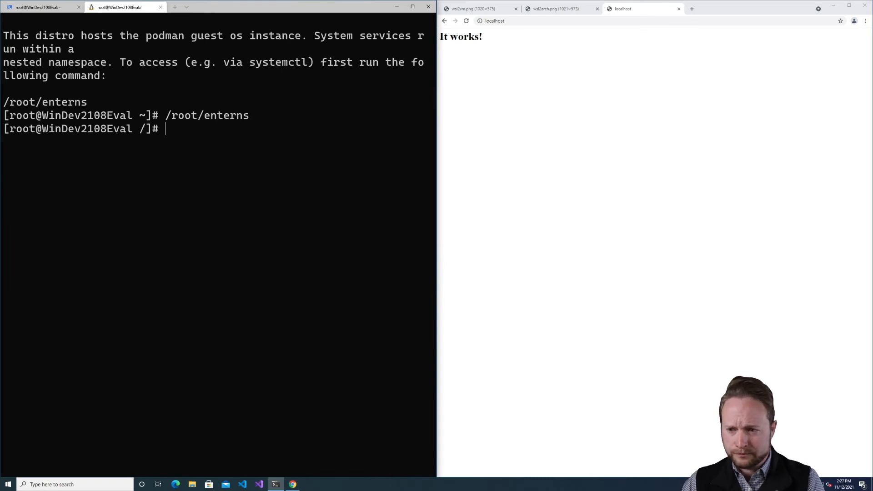
type("systemctl")
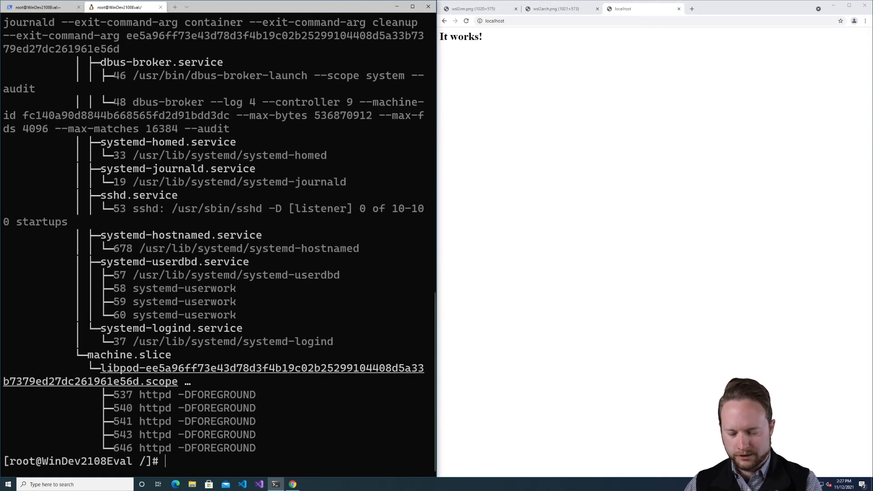
type("podman info")
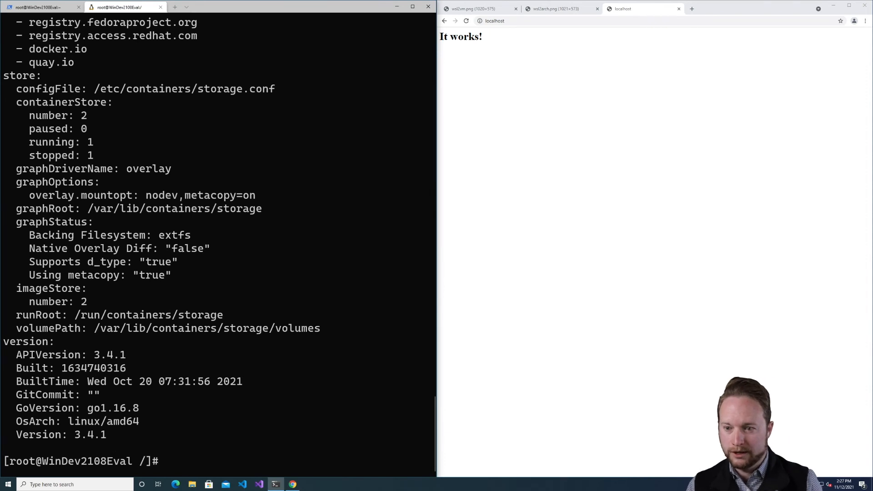
Enter the command 'podman run ubi8-micro date'
type("podman run")
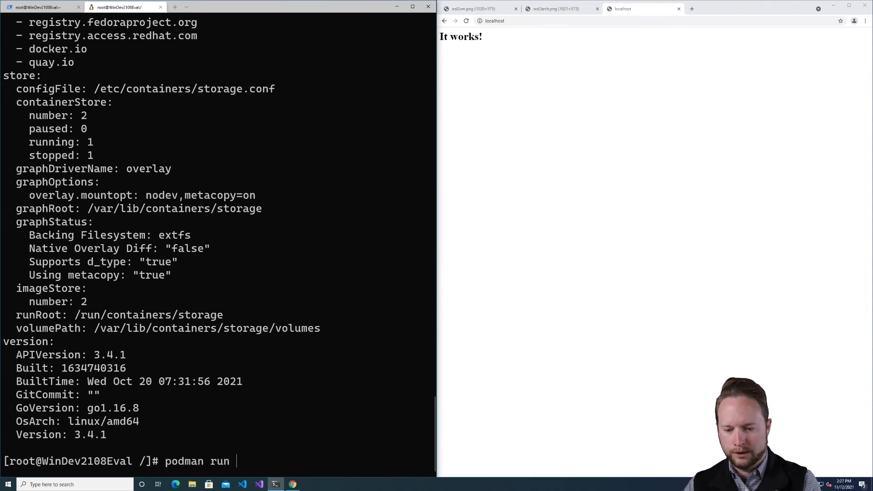
type("ubi")
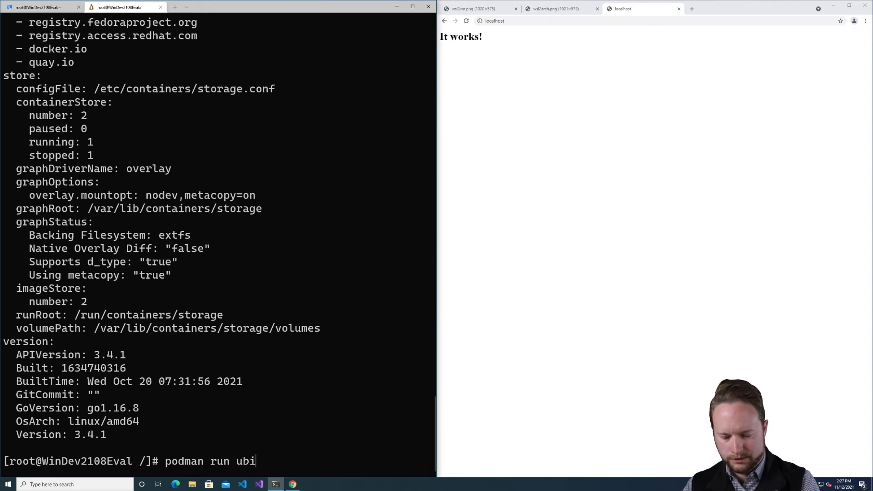
type("8-micro d")
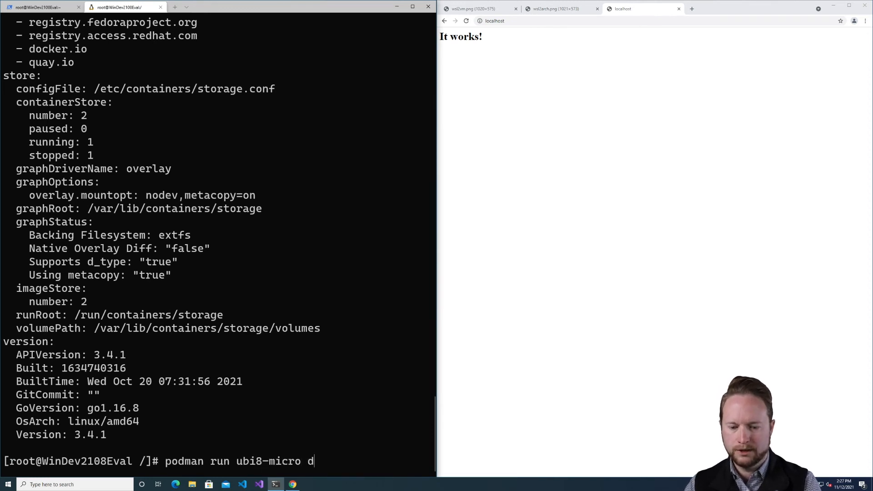
type("ate")
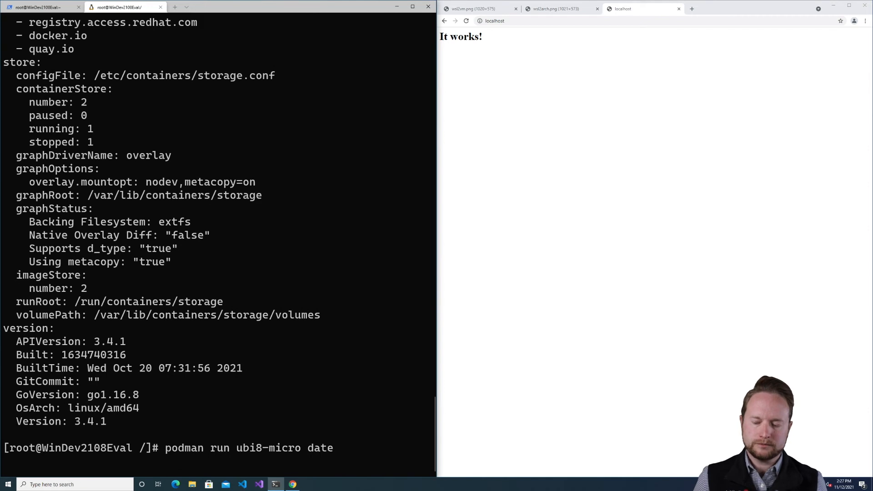